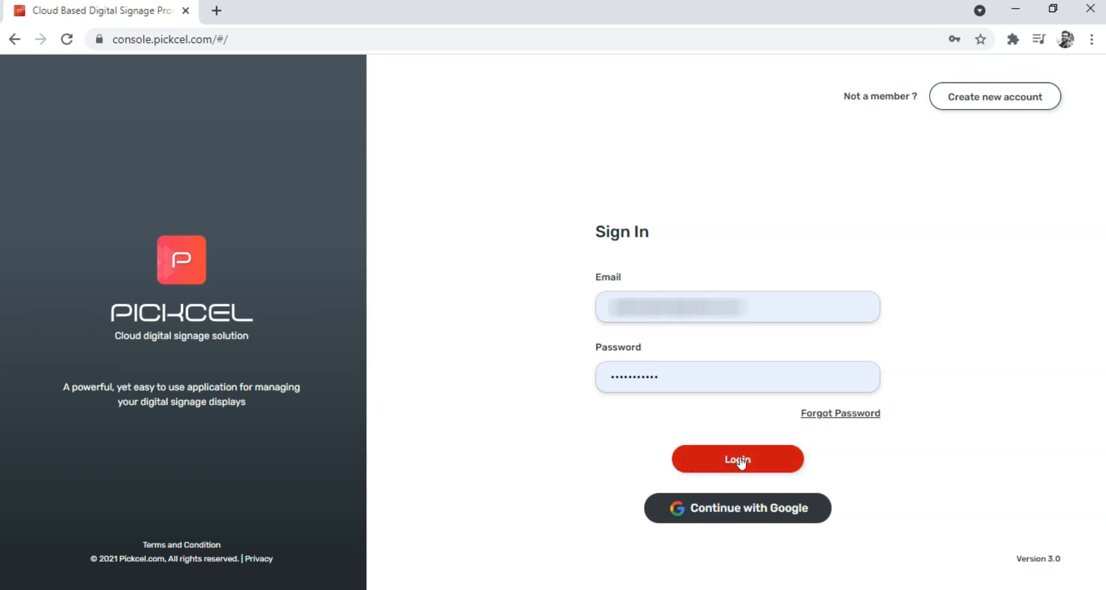
Log in to the Pickcel console to reach the list of four registered screens.
{"action": "left_click", "coordinate": [736, 460]}
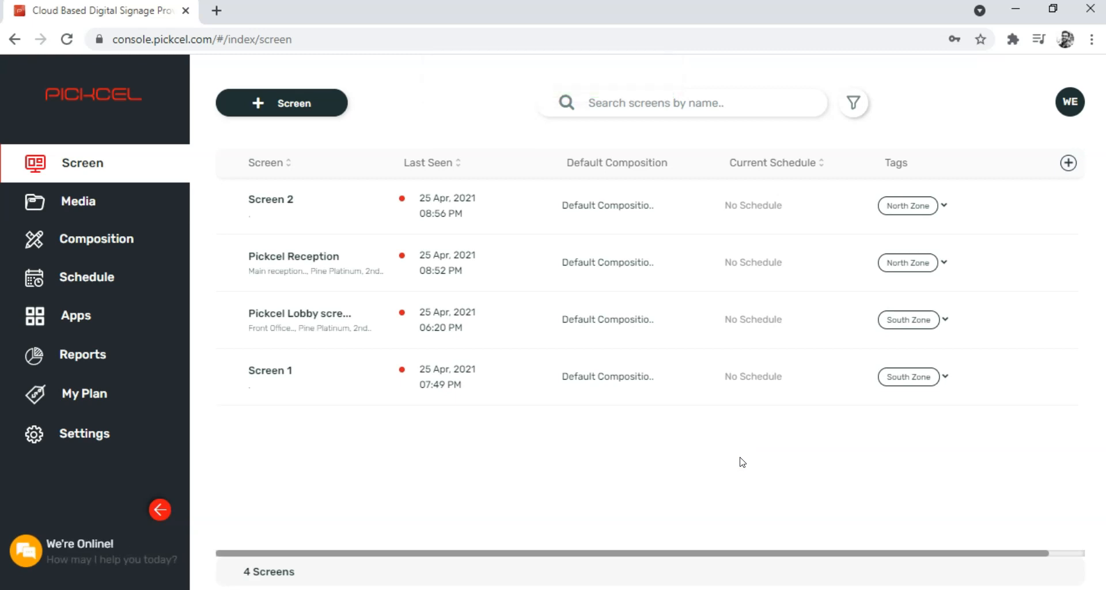
{"action": "mouse_move", "coordinate": [169, 183]}
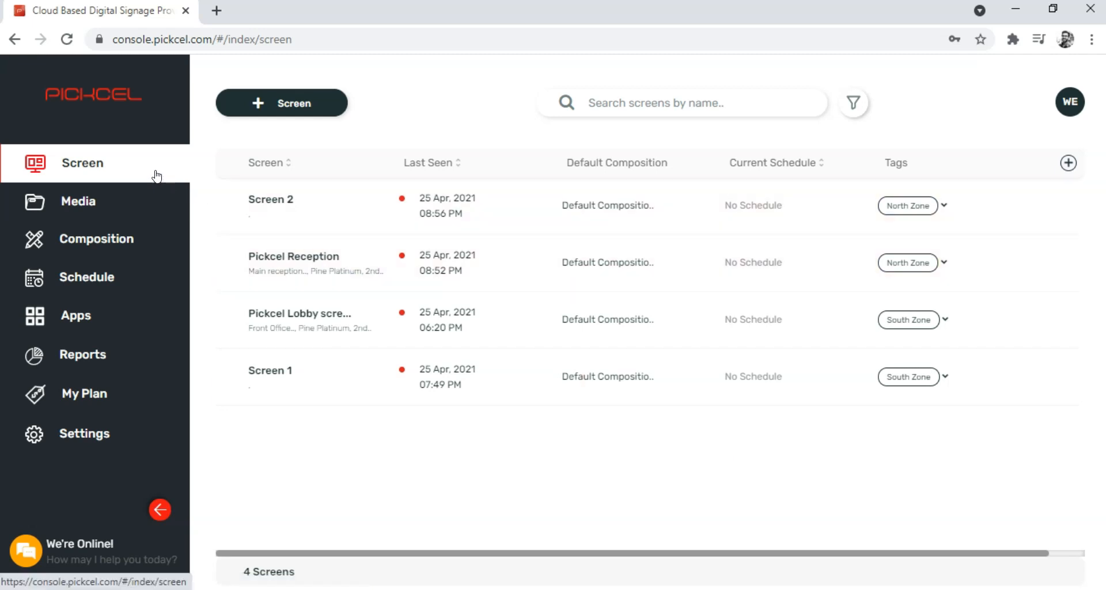
{"action": "mouse_move", "coordinate": [270, 372]}
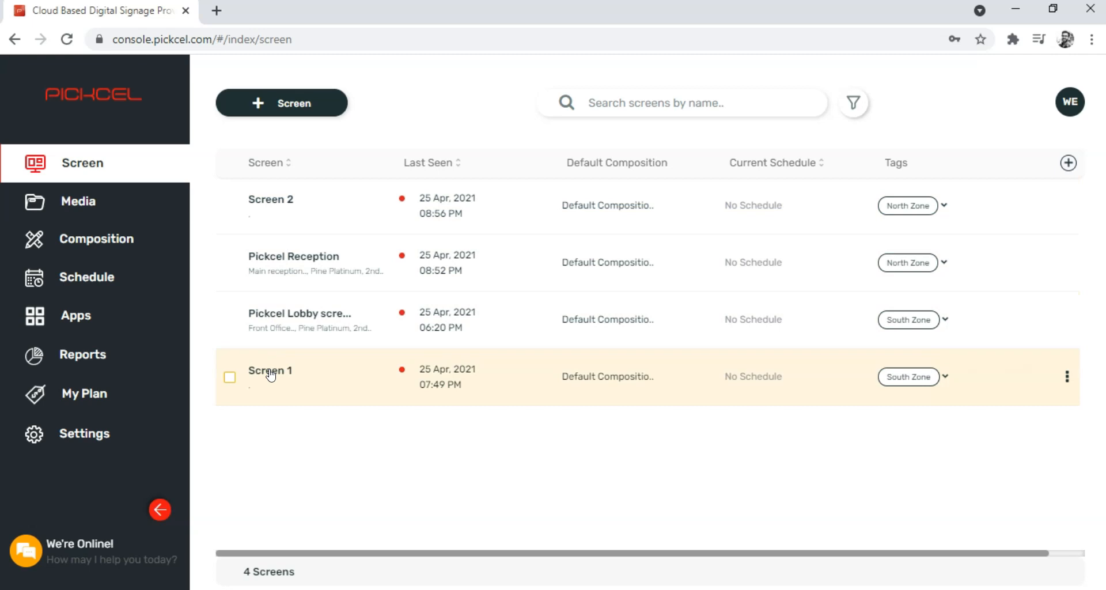
Go to Screen 1's details page from the screens list.
{"action": "left_click", "coordinate": [270, 371]}
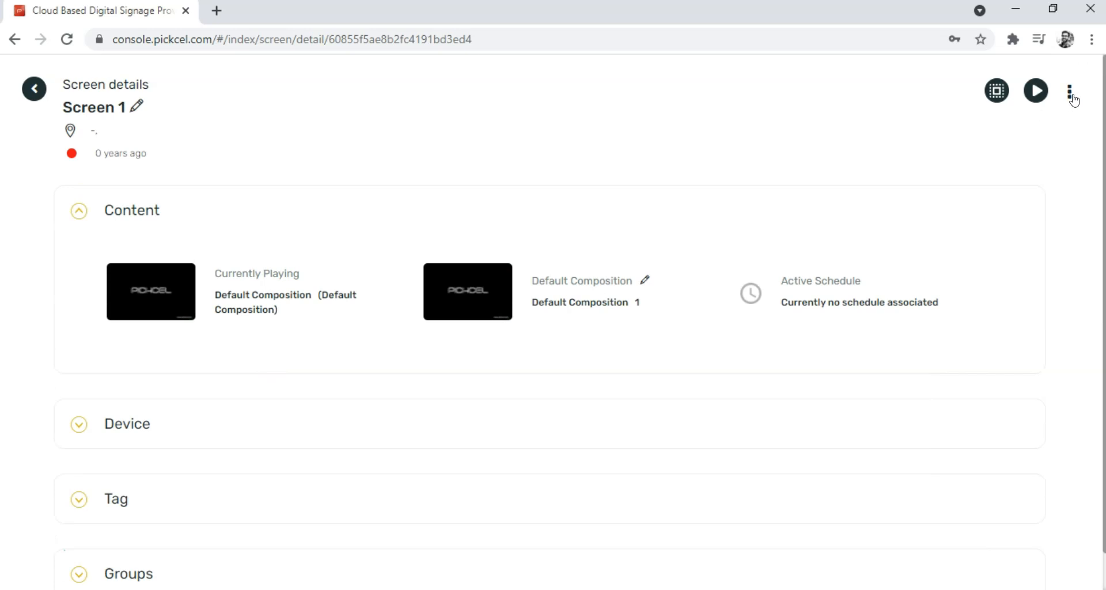
Deactivate Screen 1 via its actions menu and confirm with 'Yes, deactivate'.
{"action": "left_click", "coordinate": [1069, 91]}
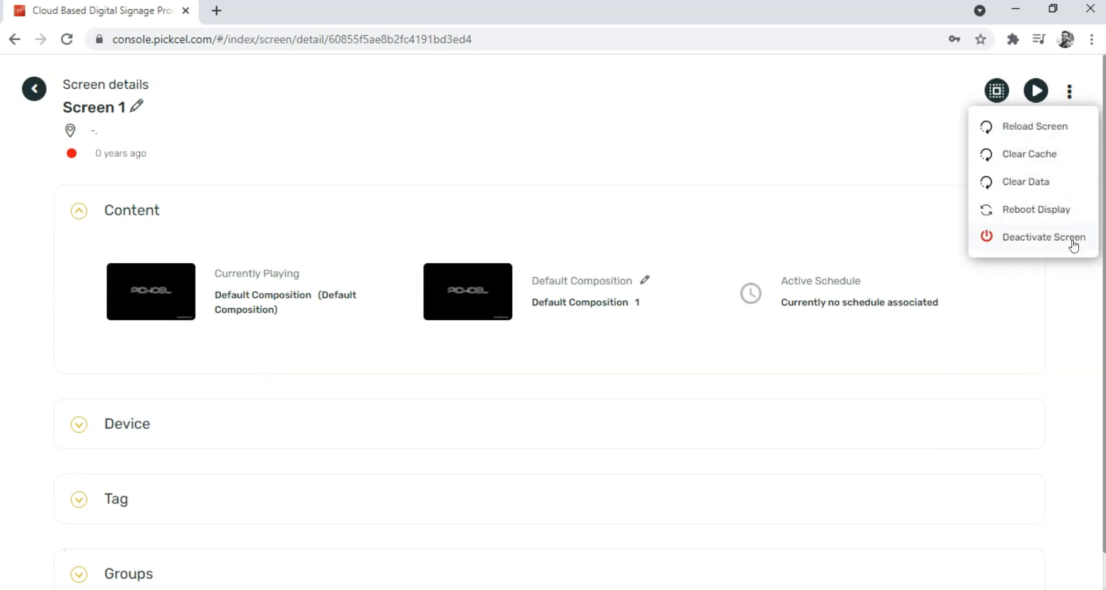
{"action": "left_click", "coordinate": [1044, 236]}
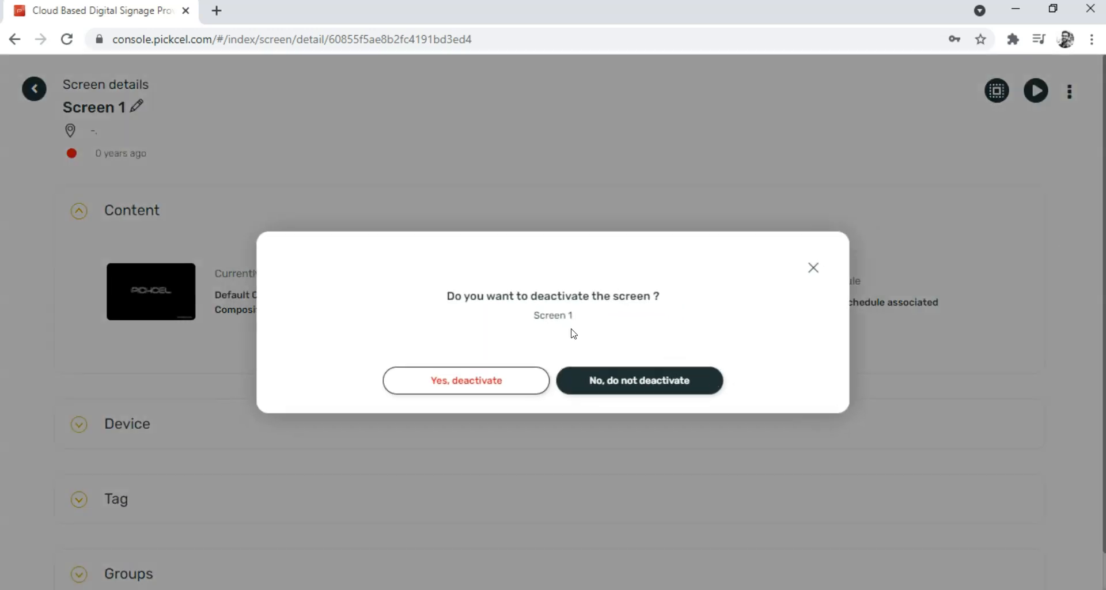
{"action": "left_click", "coordinate": [464, 379]}
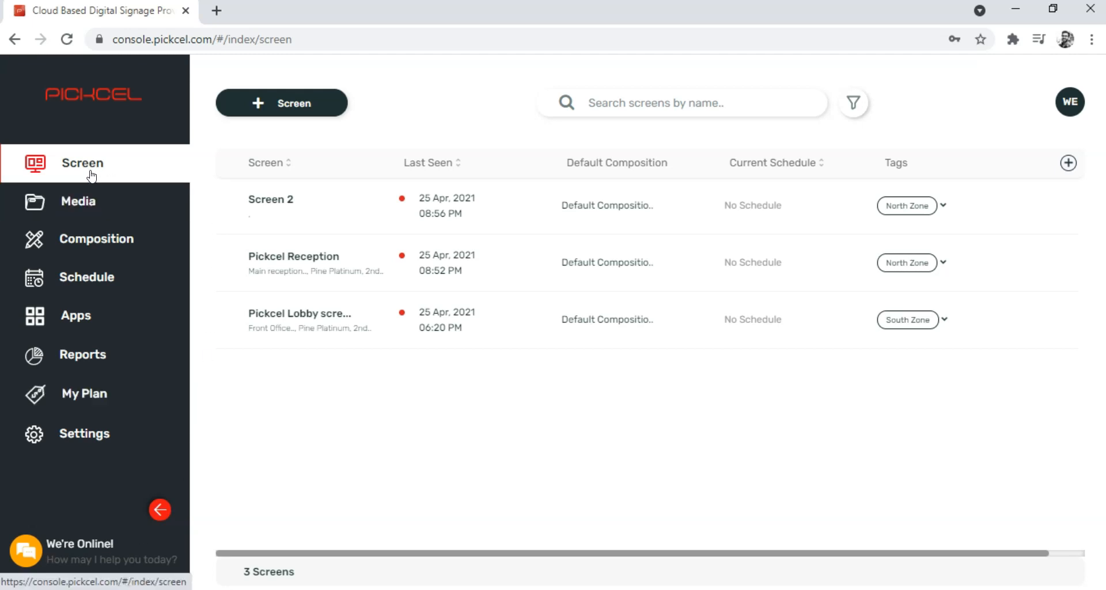
{"action": "mouse_move", "coordinate": [854, 102]}
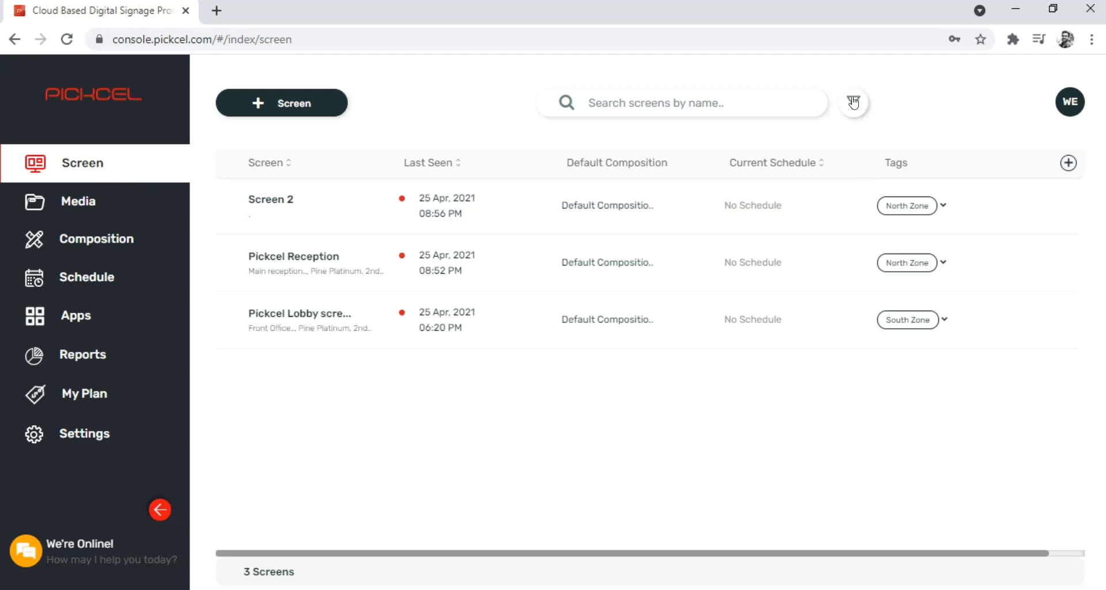
Filter the screens list to Show Deactivated Screens, leaving only Screen 1 listed.
{"action": "left_click", "coordinate": [854, 102]}
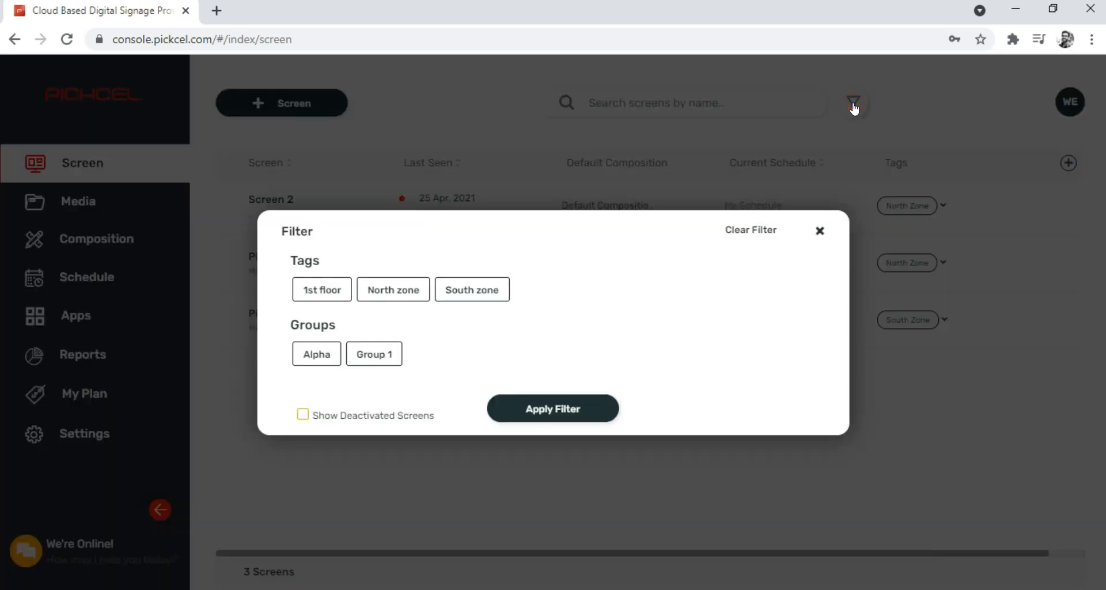
{"action": "left_click", "coordinate": [303, 415]}
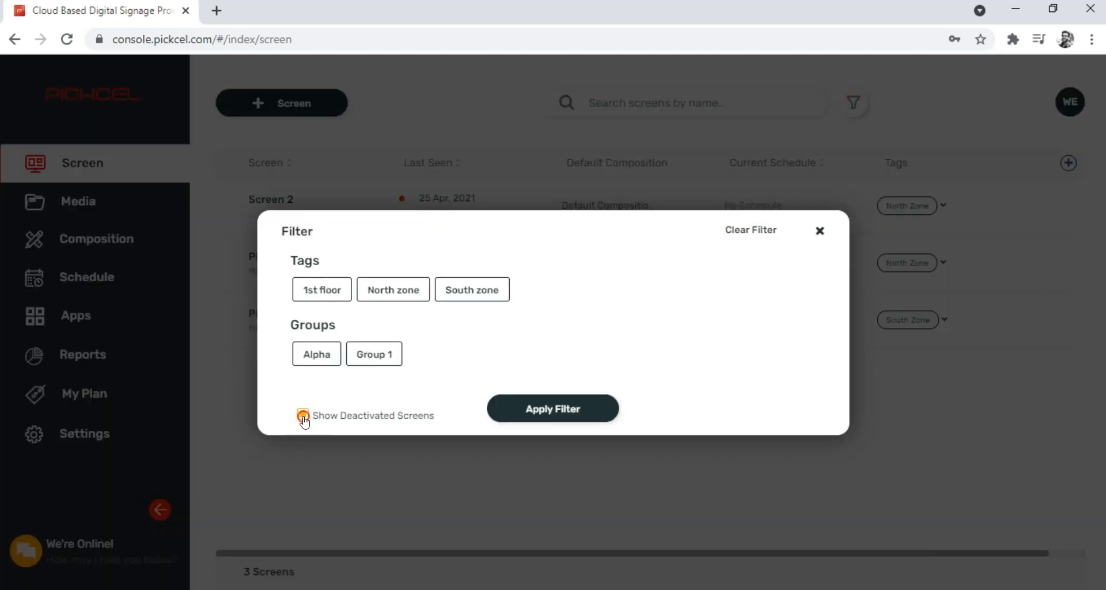
{"action": "left_click", "coordinate": [304, 415]}
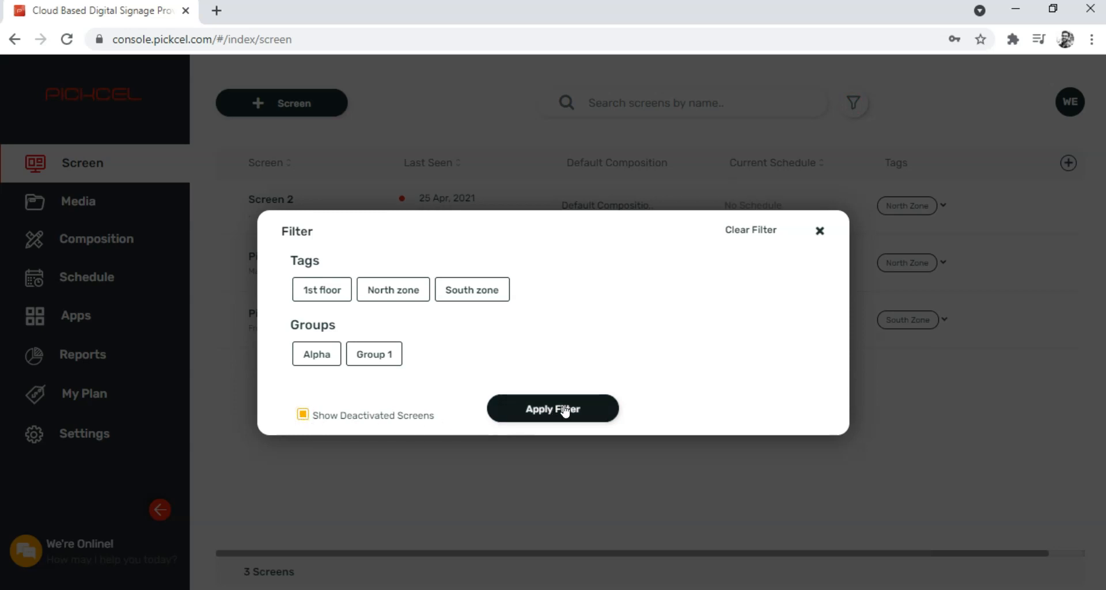
{"action": "left_click", "coordinate": [553, 408]}
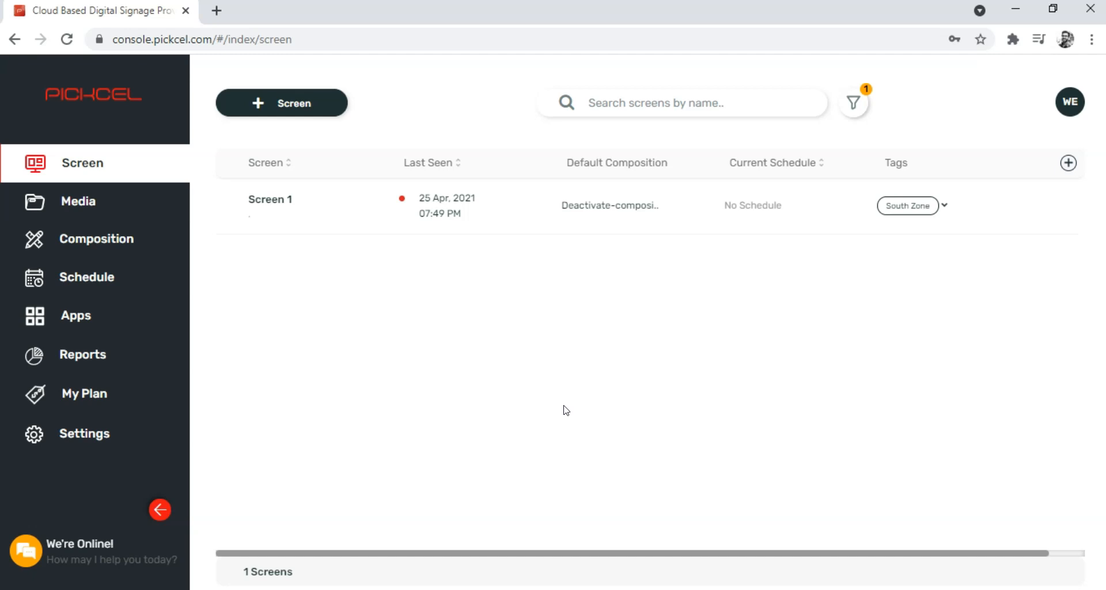
{"action": "mouse_move", "coordinate": [276, 231]}
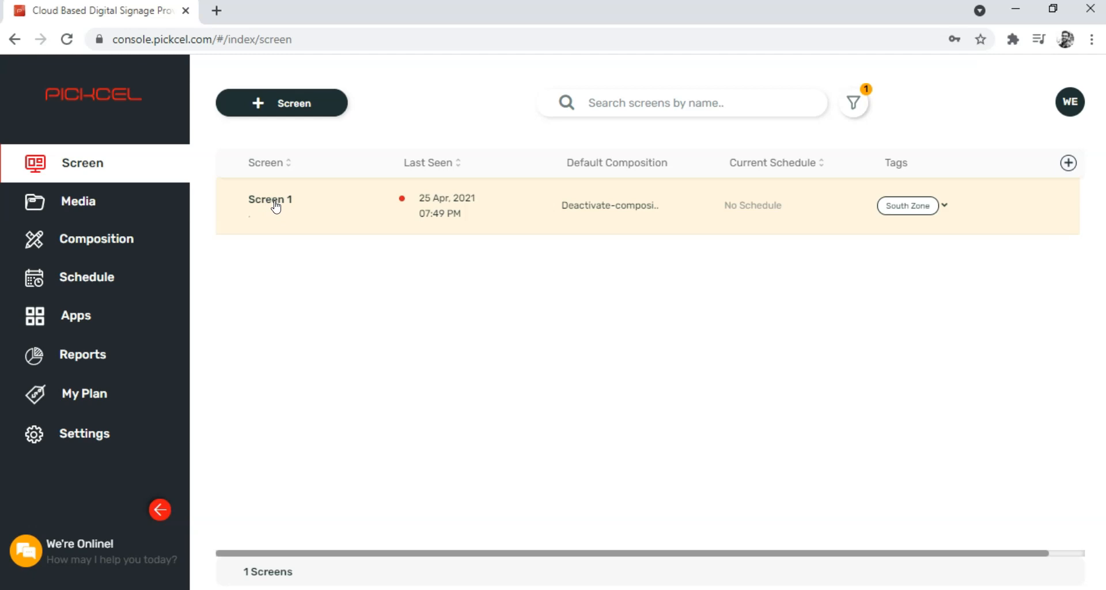
Reactivate Screen 1 from its details page and confirm with 'Yes, reactivate'.
{"action": "left_click", "coordinate": [269, 200]}
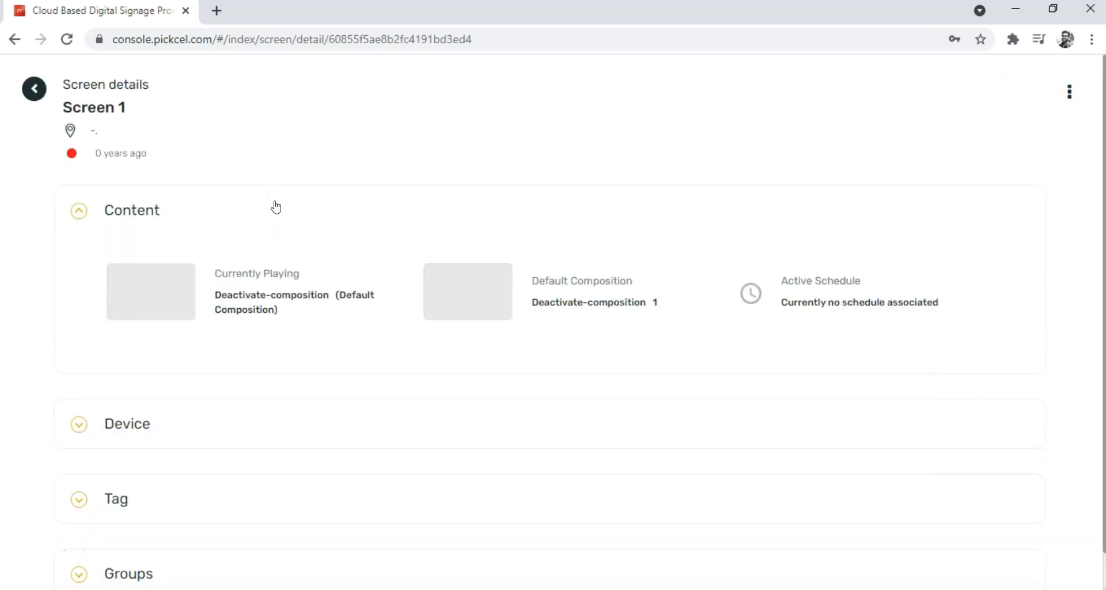
{"action": "mouse_move", "coordinate": [1062, 94]}
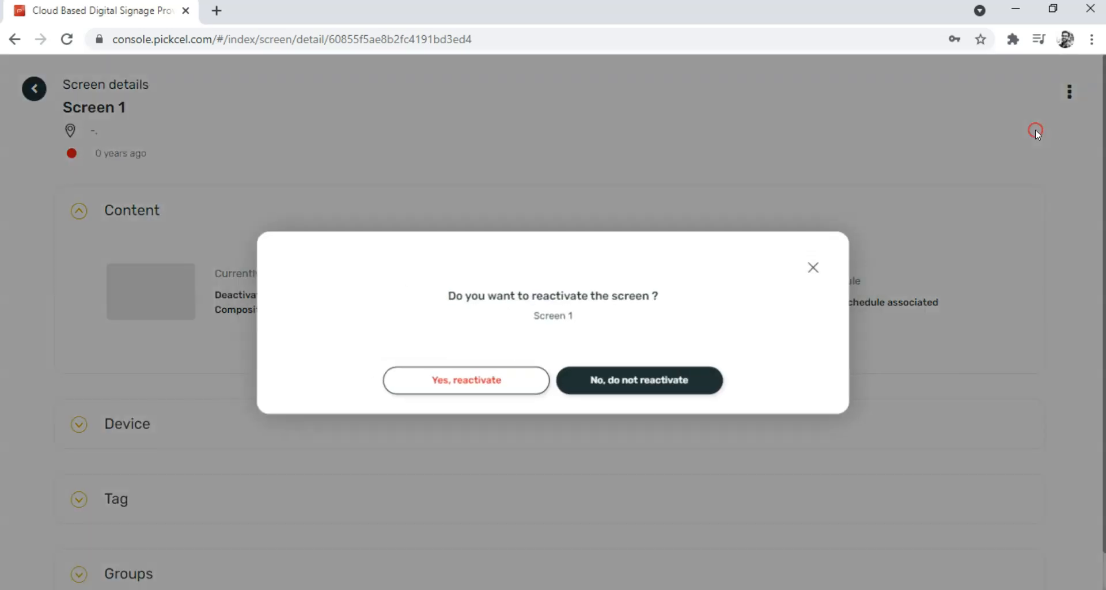
{"action": "left_click", "coordinate": [466, 379]}
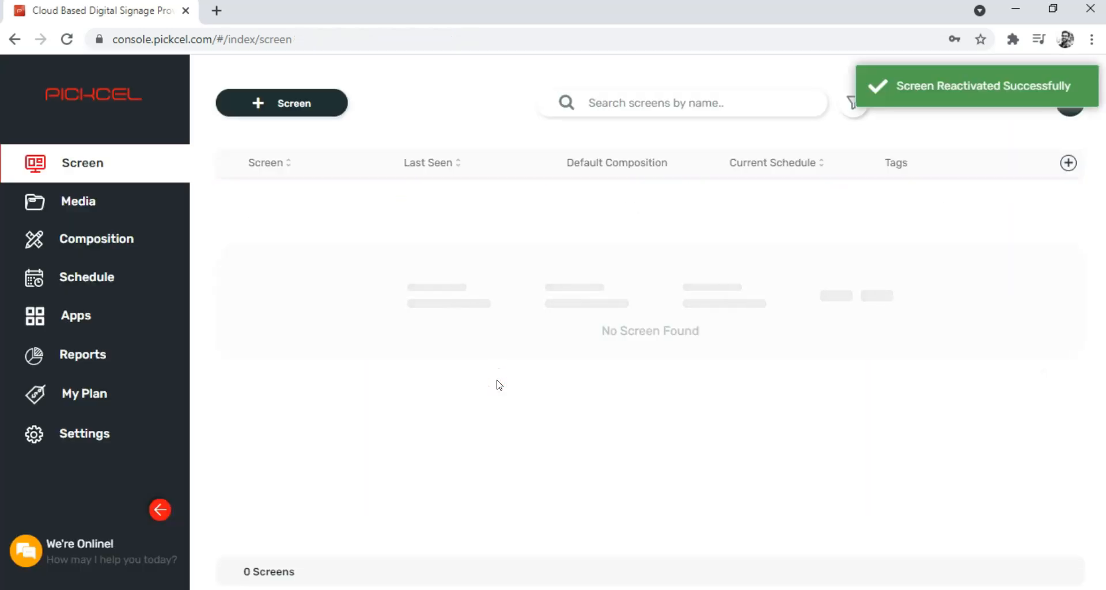
{"action": "mouse_move", "coordinate": [695, 318]}
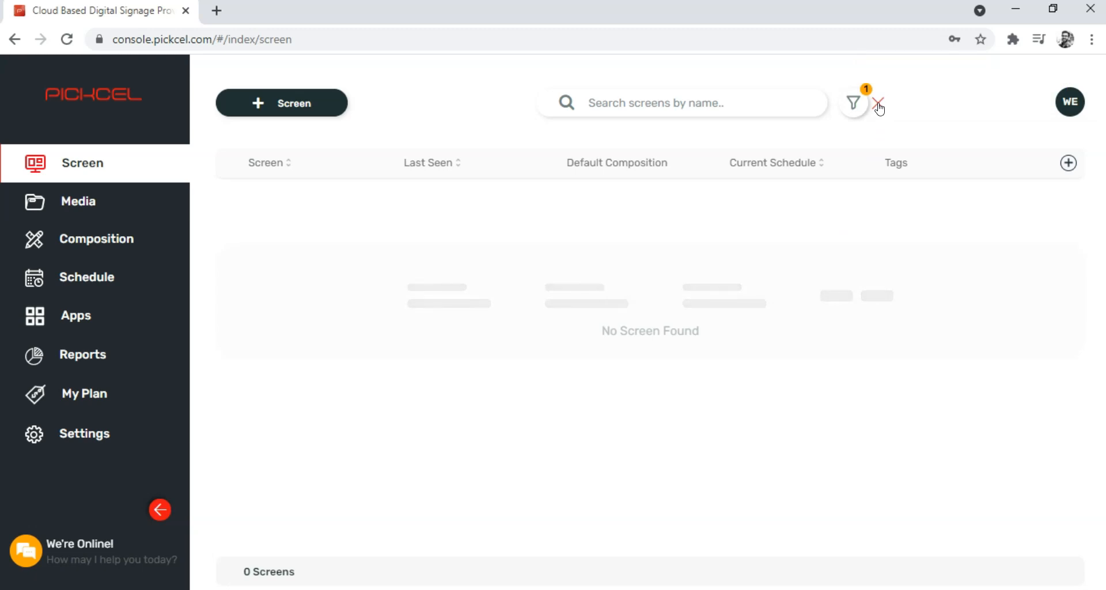
Clear the deactivated-screens filter so all four screens, including Screen 1, show as active.
{"action": "left_click", "coordinate": [878, 104]}
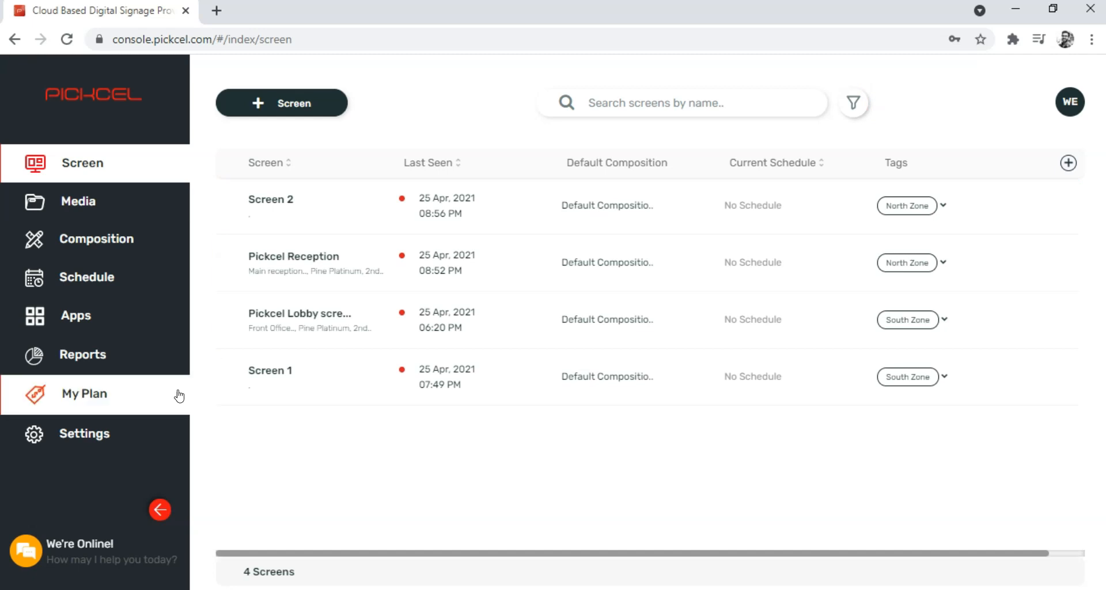
{"action": "mouse_move", "coordinate": [282, 375]}
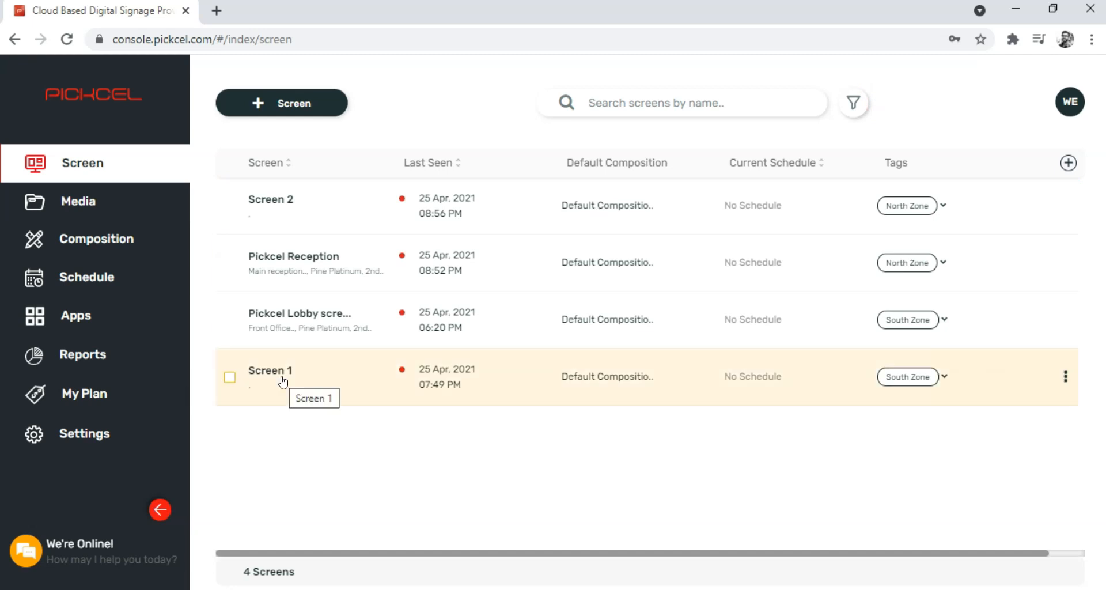